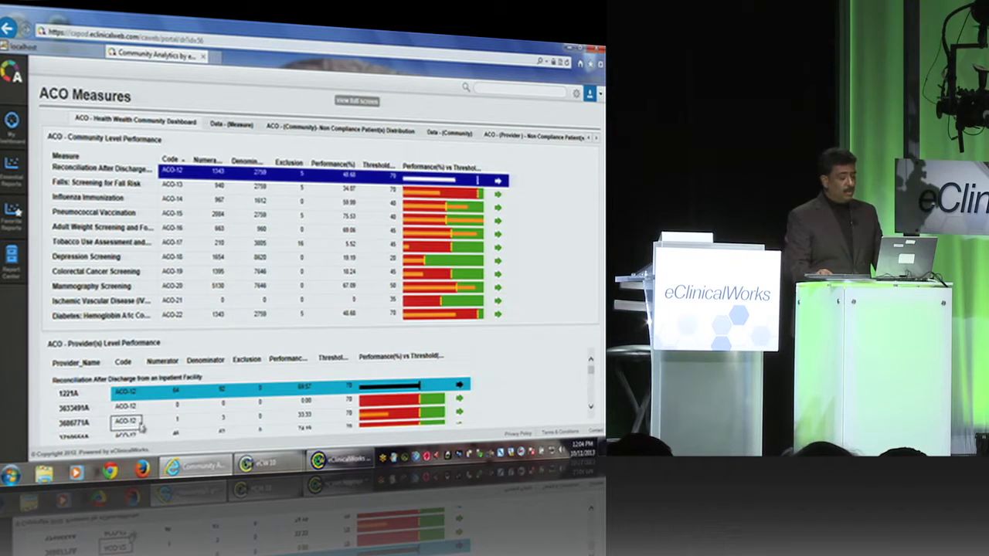
- Review the ACO Measures provider list, then return to the My Dashboard report gallery
scroll(down, 3)
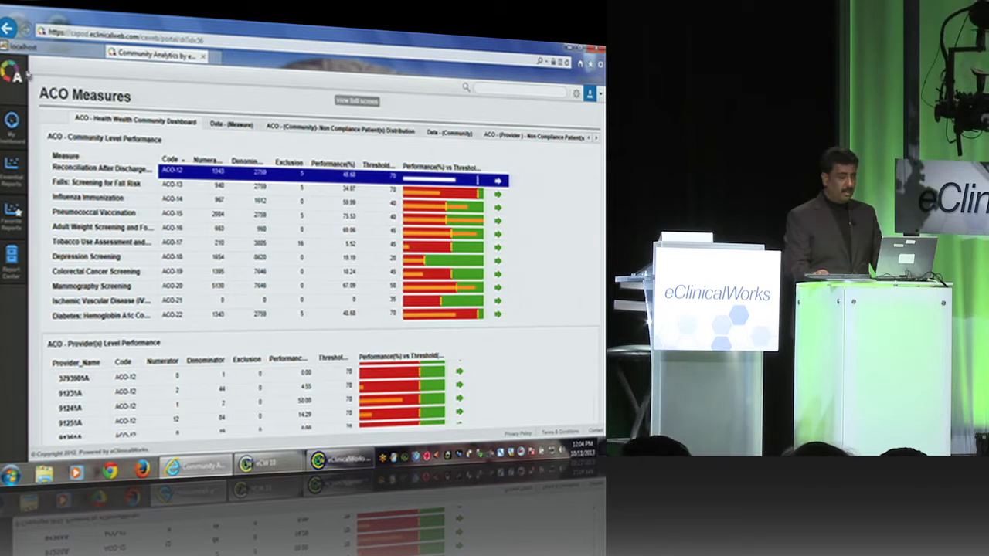
click(13, 123)
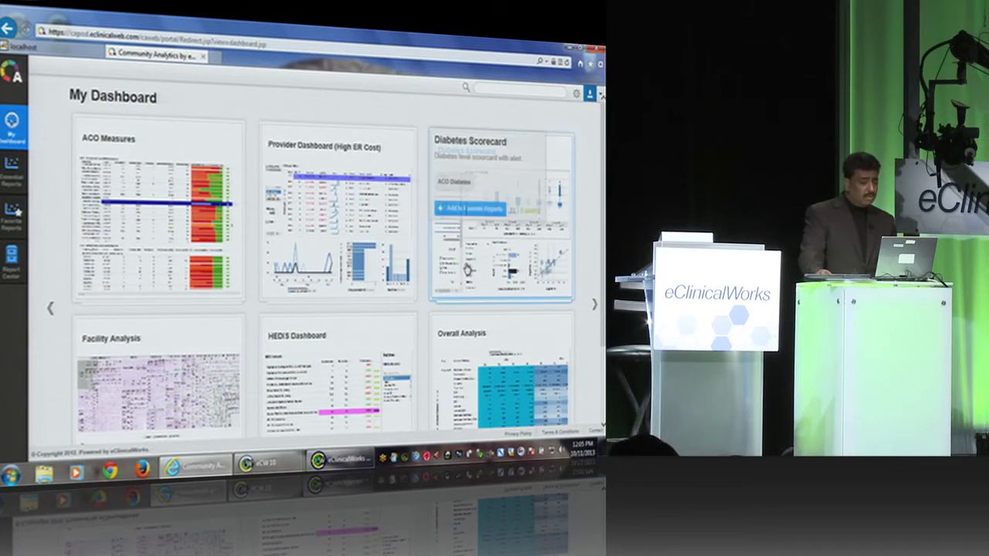
click(501, 140)
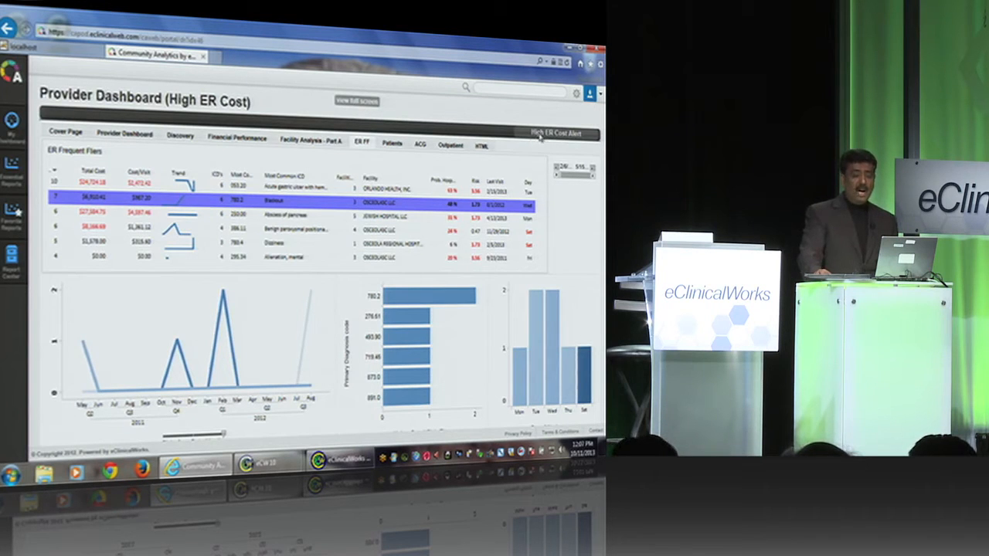
- Publish the High ER Cost Alert, acknowledge the success message, and minimize the analytics browser
click(555, 133)
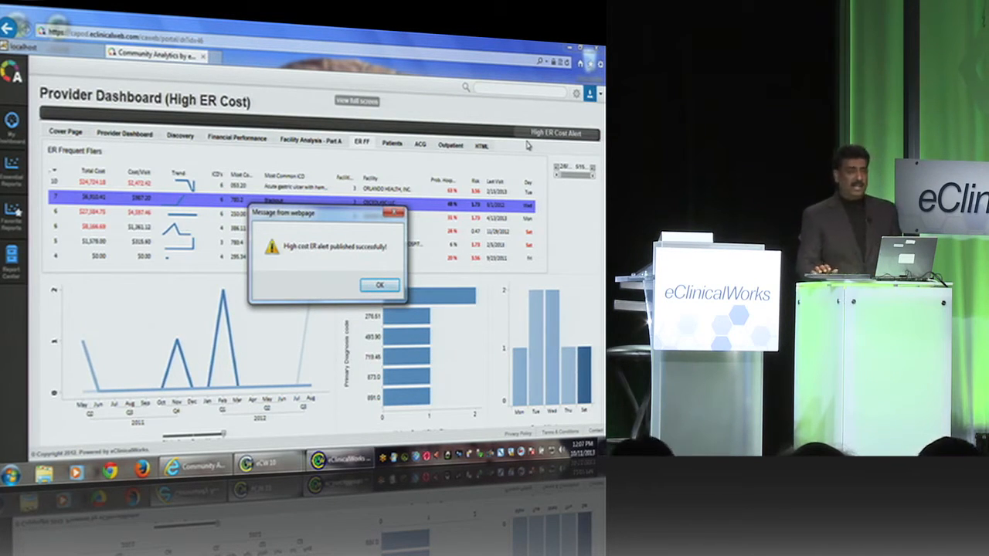
click(379, 284)
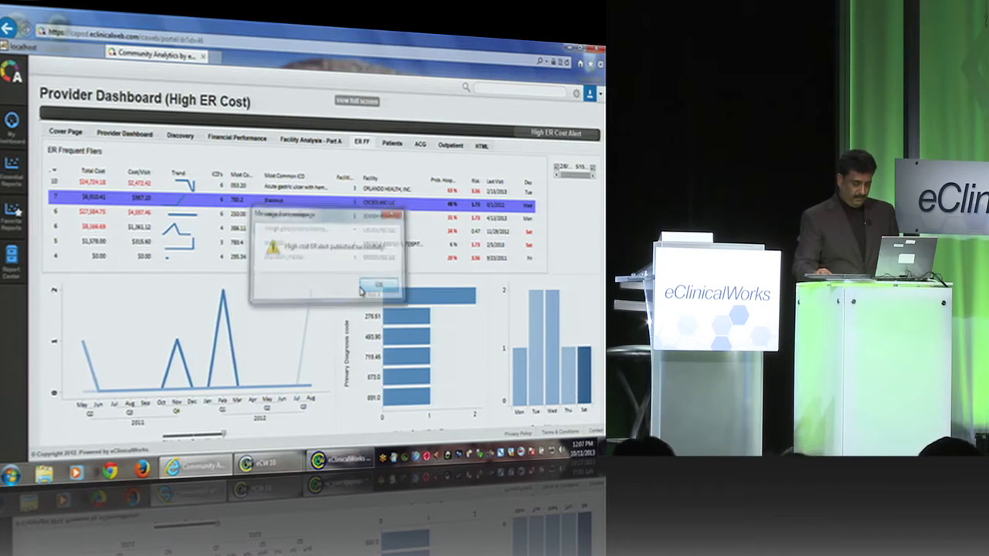
click(378, 284)
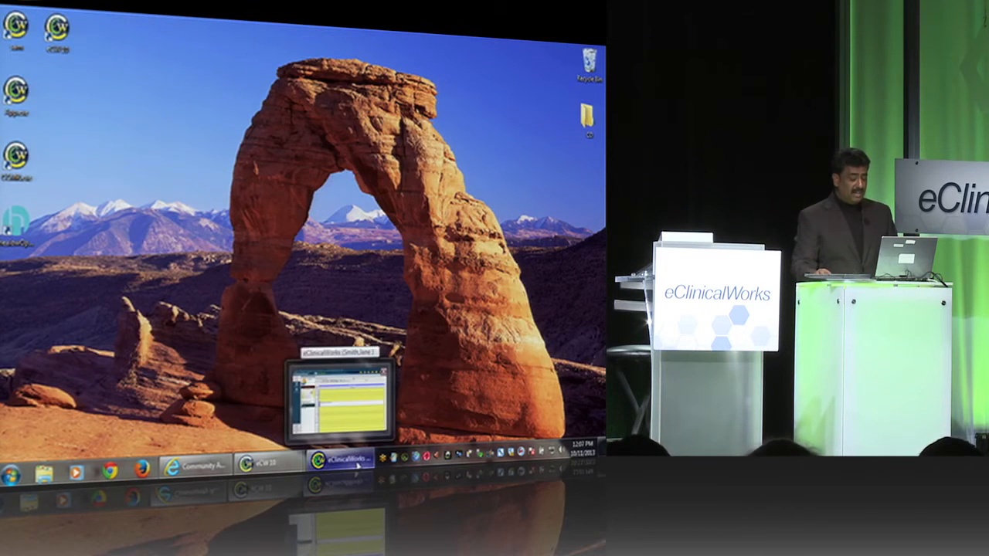
- Bring up the EMR and open the CCMR Dashboard's All Enrollment Requests list
click(340, 462)
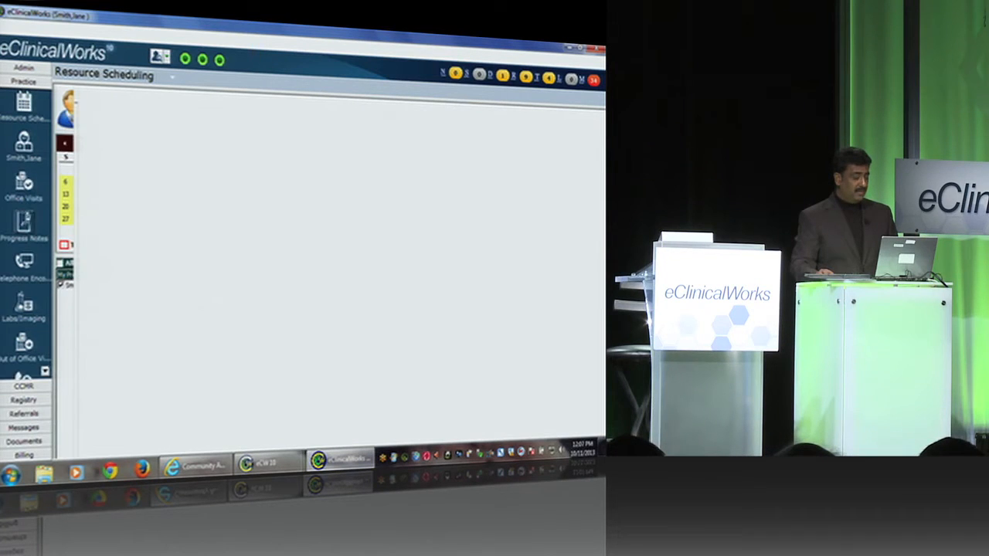
click(24, 185)
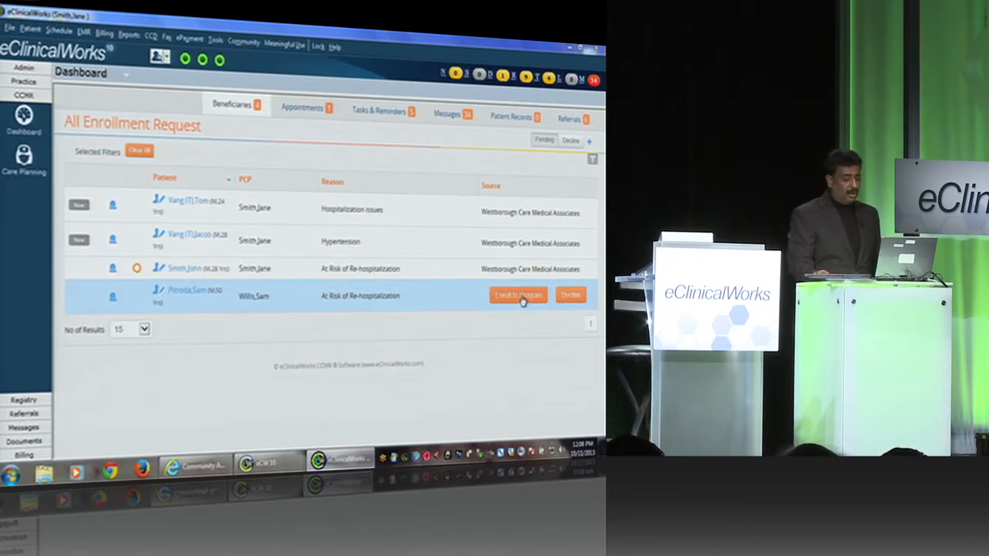
click(517, 296)
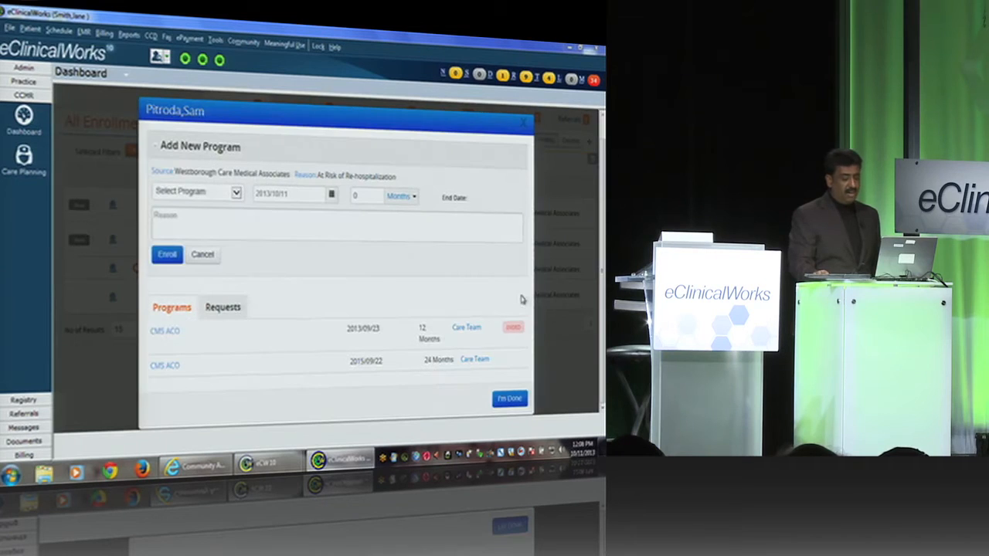
click(193, 330)
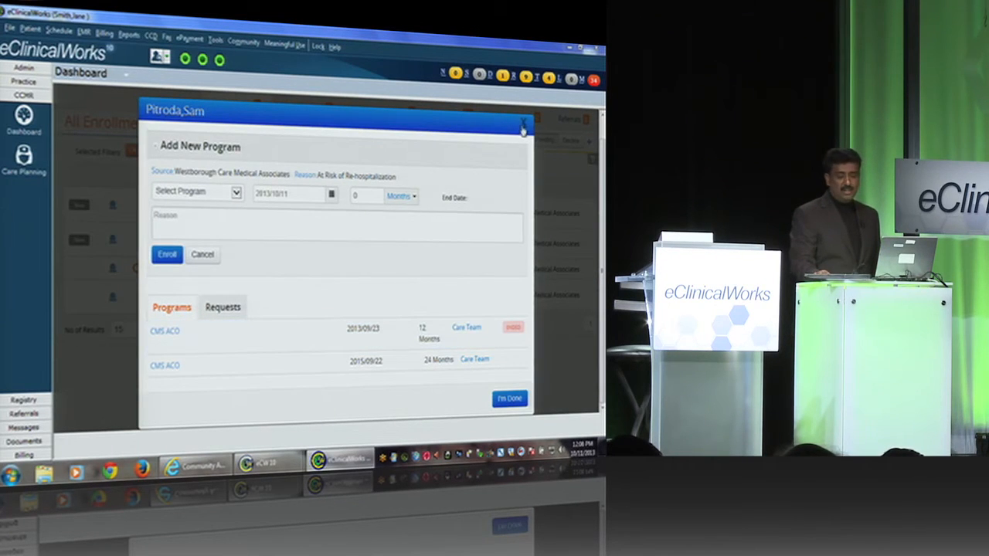
click(523, 125)
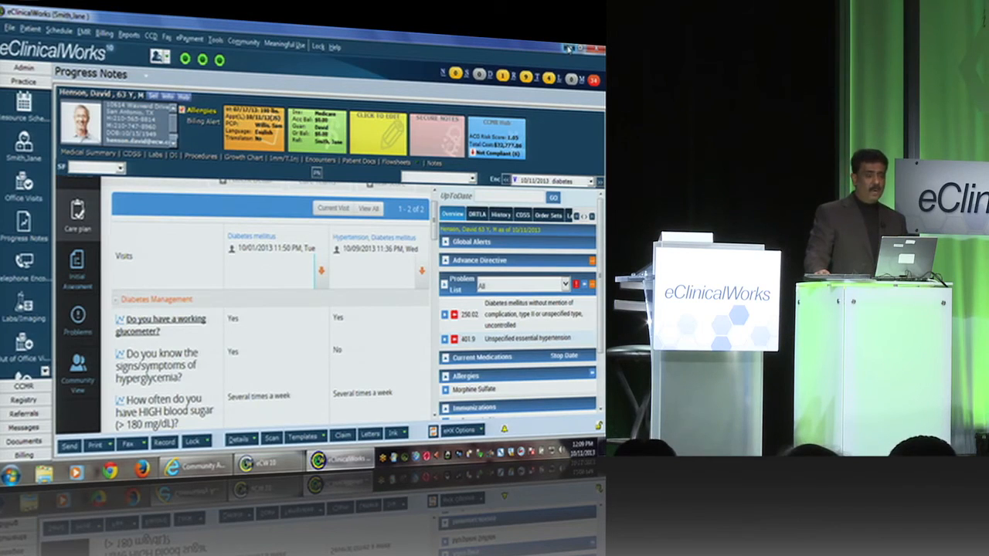
- Switch to the CCMR browser window and log in with the saved credentials
click(597, 49)
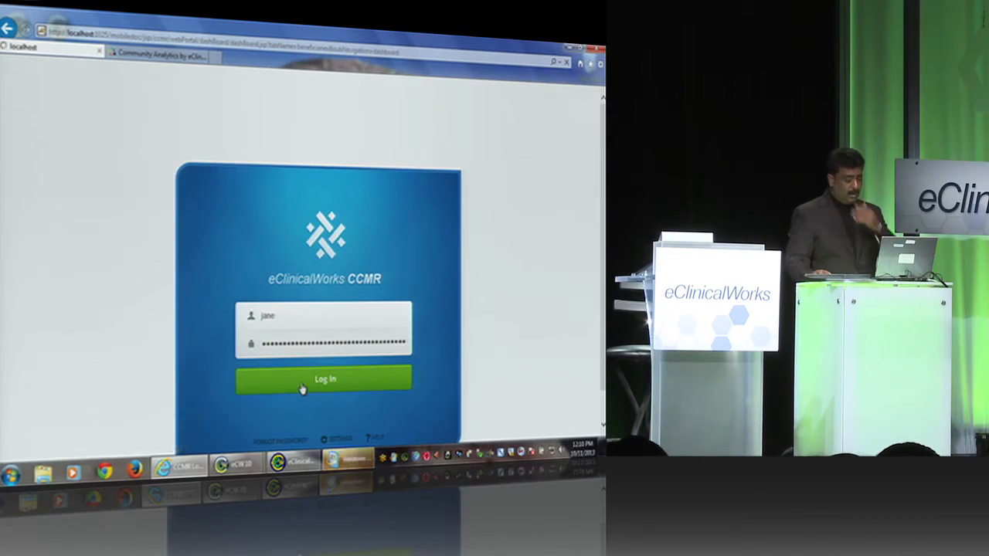
click(323, 379)
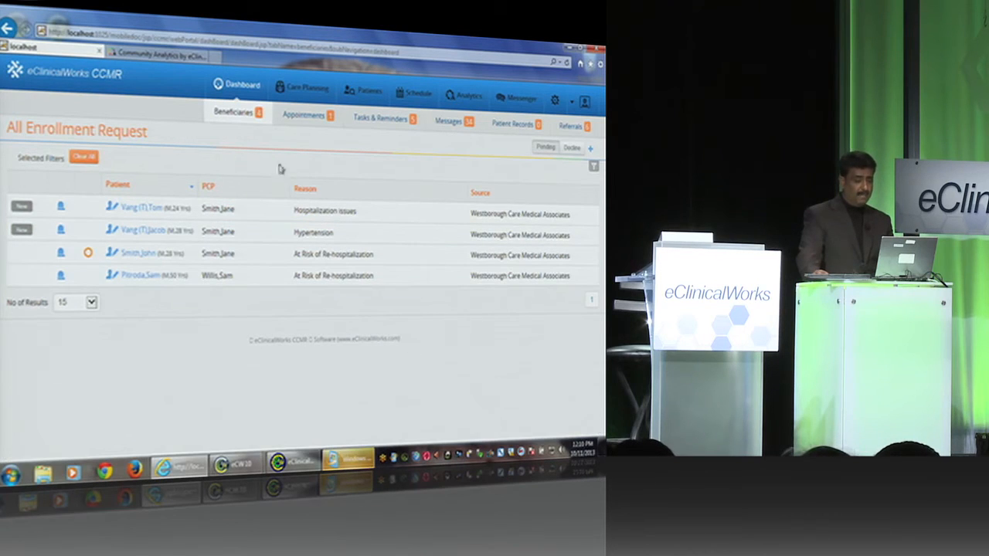
- From Care Planning's All Enrolled Patients list, open the last patient's Patient Hub
click(308, 88)
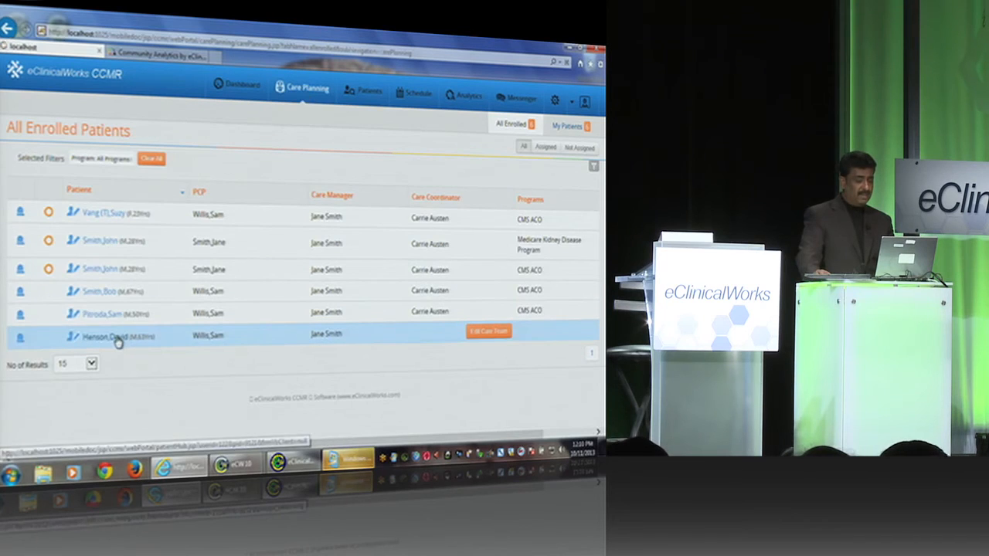
click(112, 336)
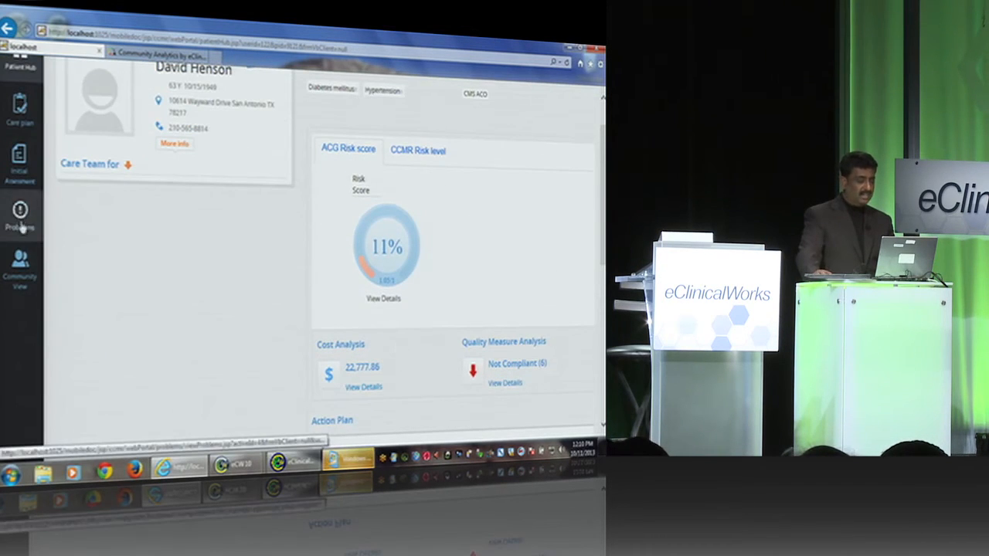
- Open Community View to see the patient's eEHX encounter list across facilities
click(21, 109)
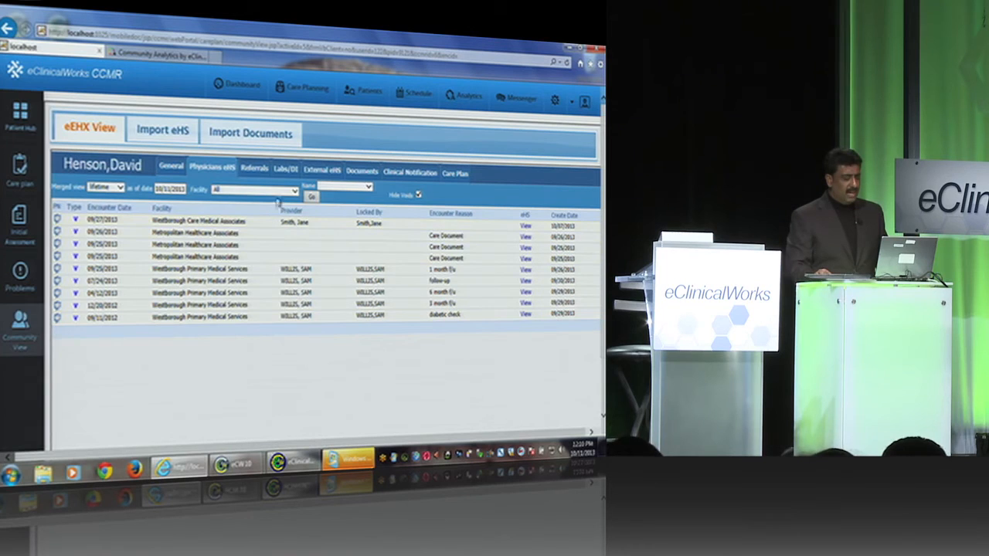
- Open the Labs/DI tab and view the CBC w/ Auto Differential result
click(285, 169)
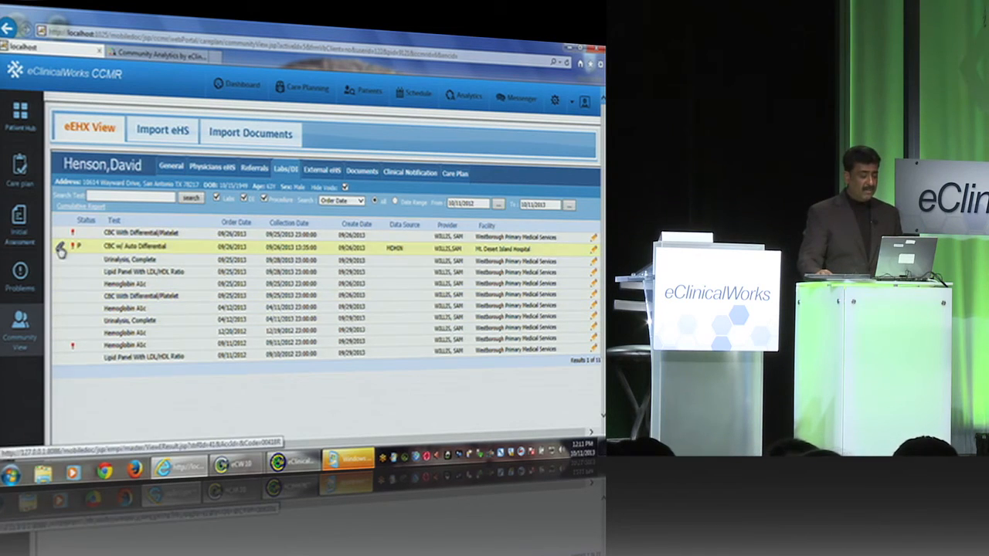
click(139, 247)
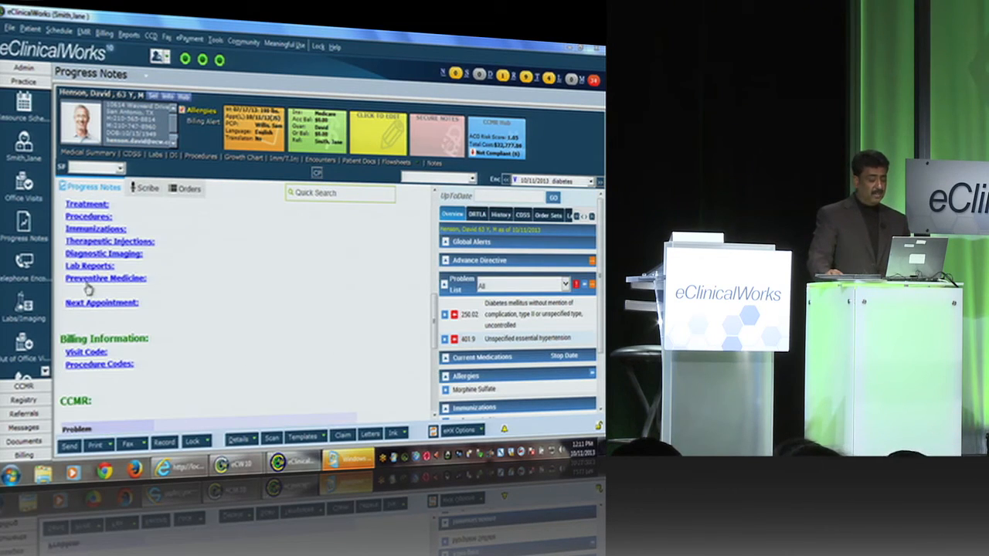
- Start an outgoing referral from the progress note and pick an out-of-network provider
click(86, 203)
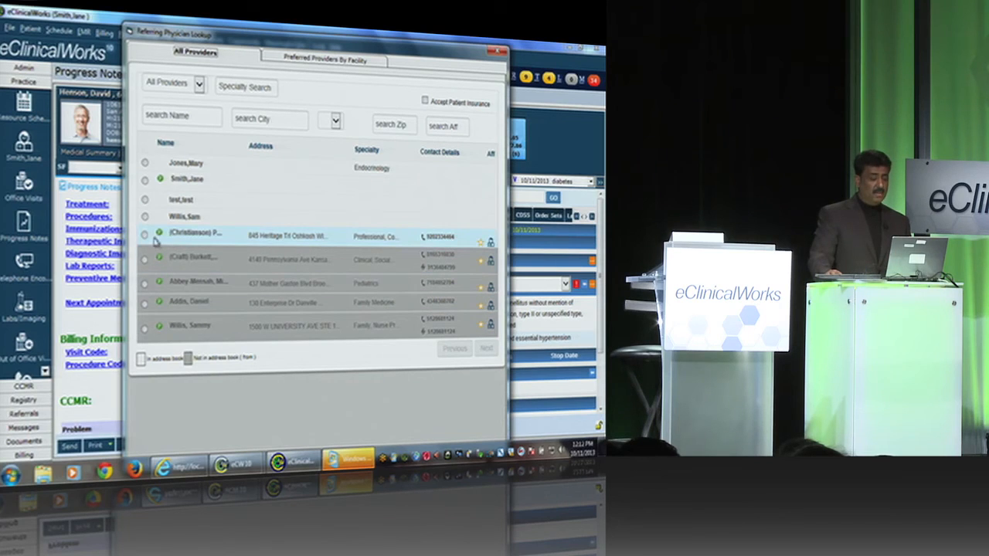
click(193, 236)
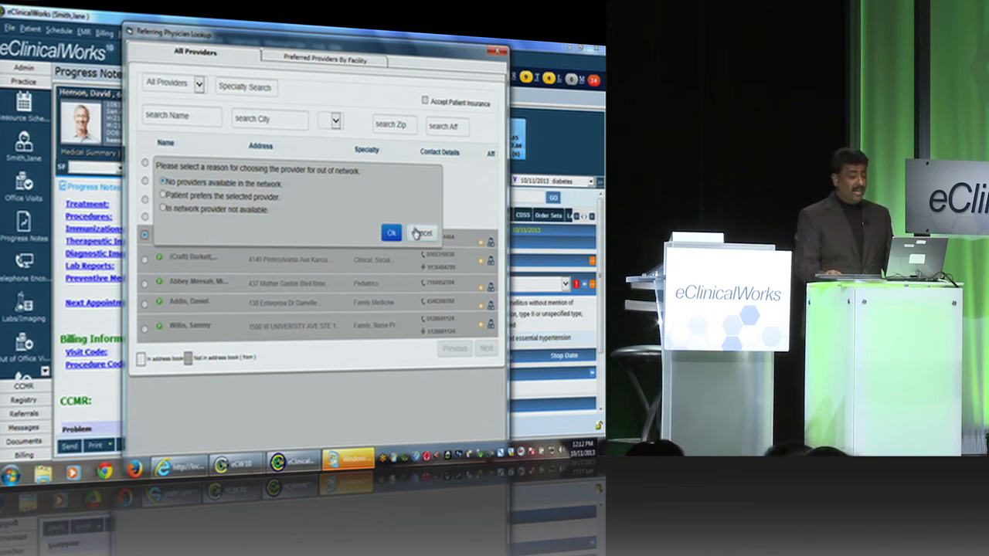
- Cancel the out-of-network reason prompt to reach the Referral (Outgoing) form
click(391, 233)
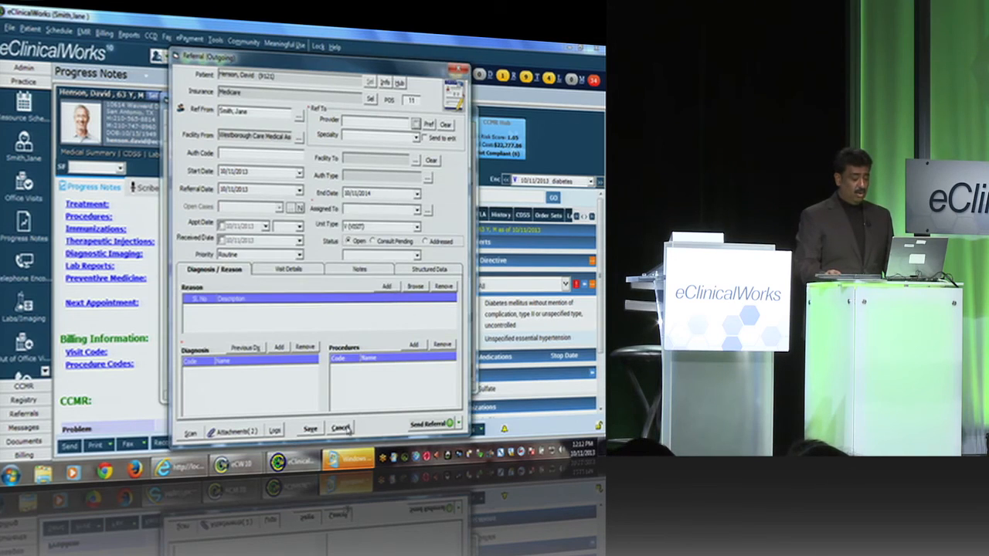
- Cancel the new referral, open Referrals > Outgoing, and check the second referral's delivery status
click(340, 428)
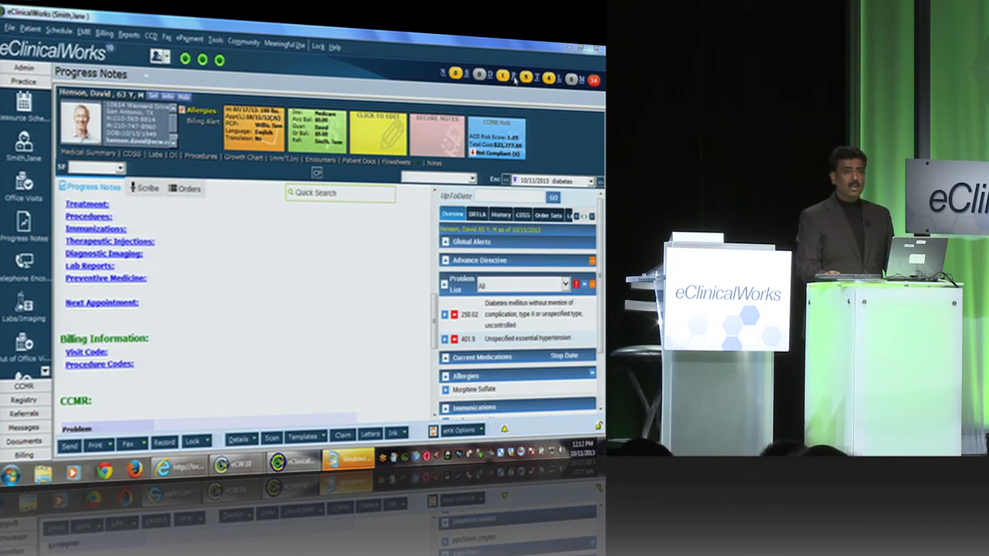
click(513, 75)
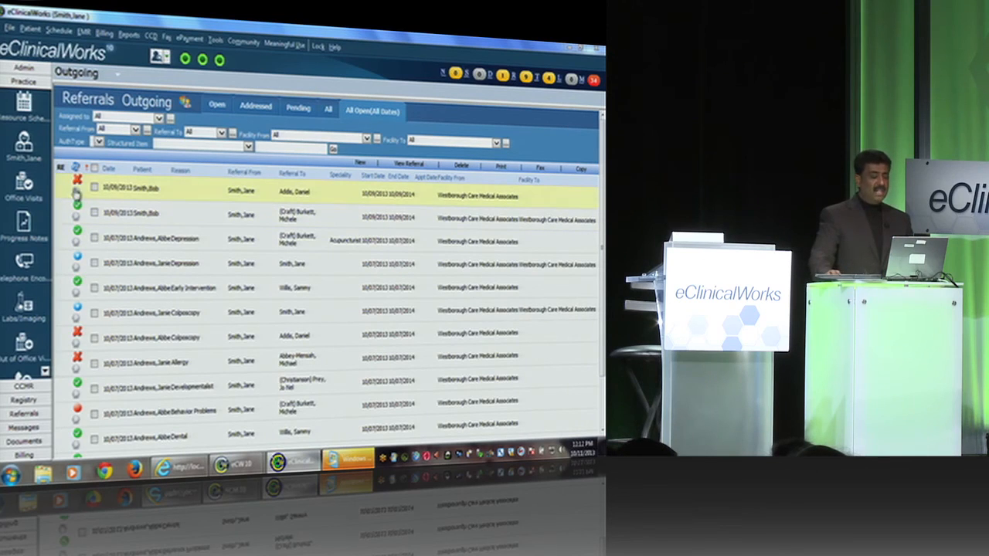
click(76, 192)
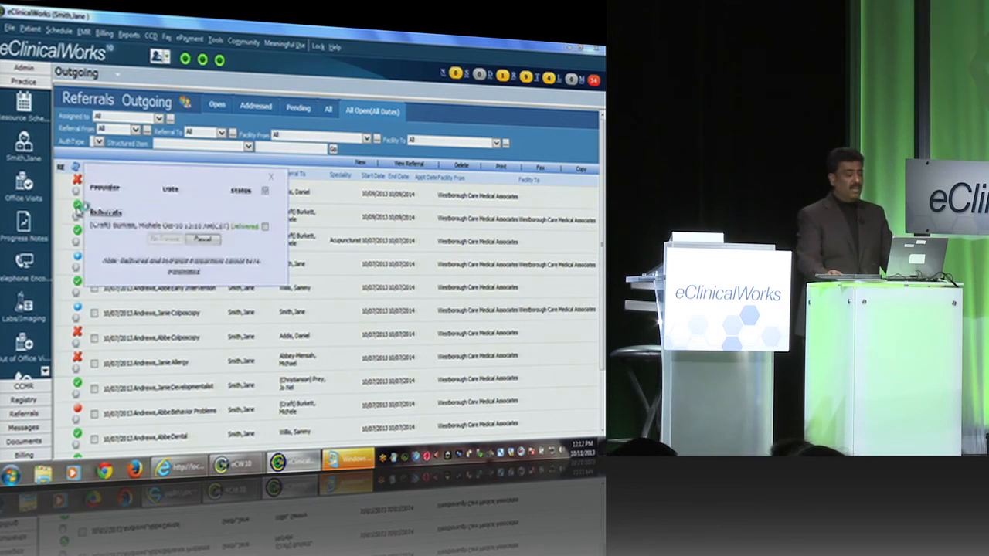